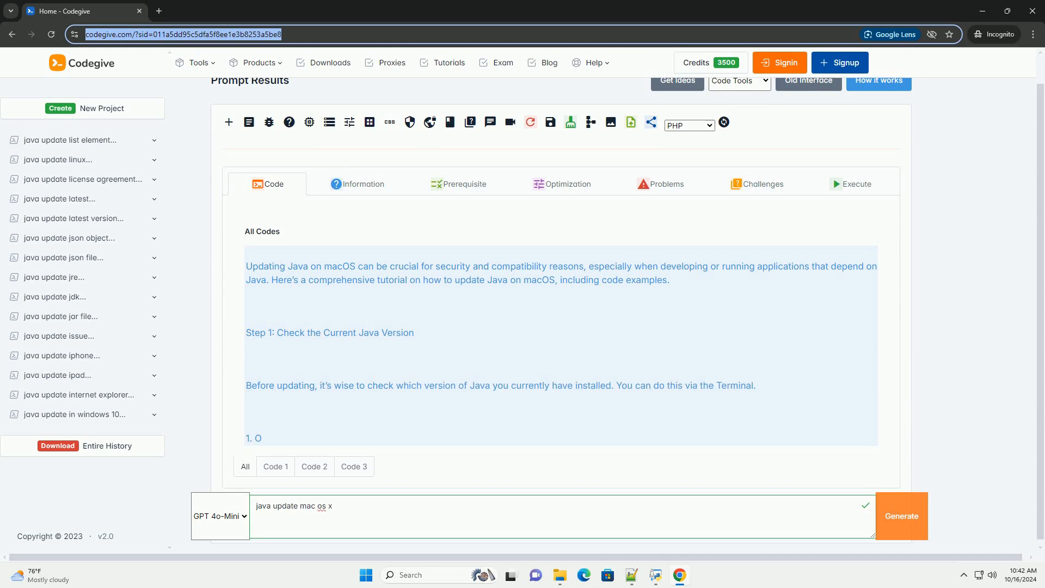
{"action": "scroll", "scroll_direction": "down", "scroll_amount": 3}
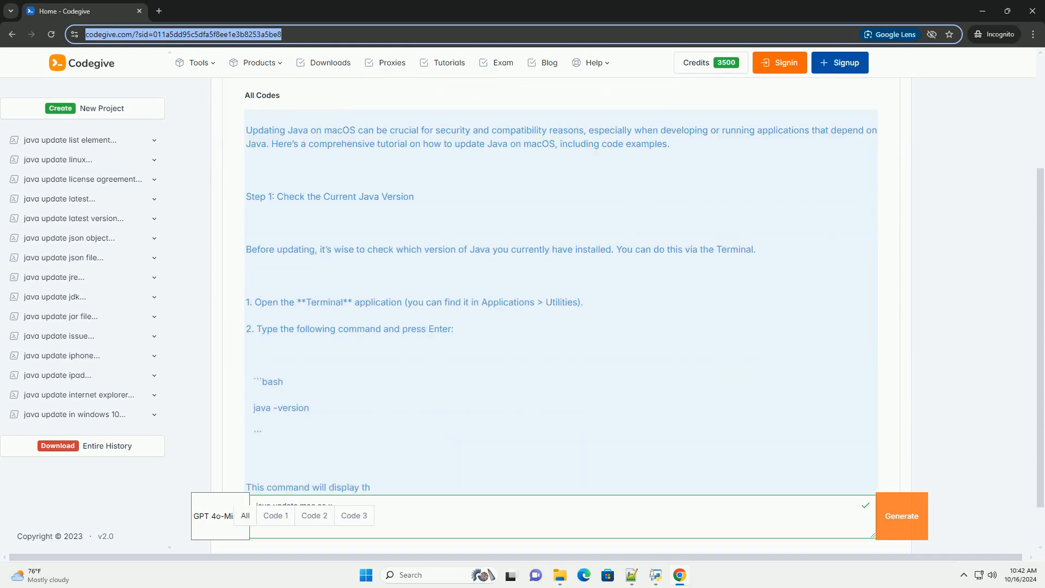
{"action": "scroll", "scroll_direction": "down", "scroll_amount": 3}
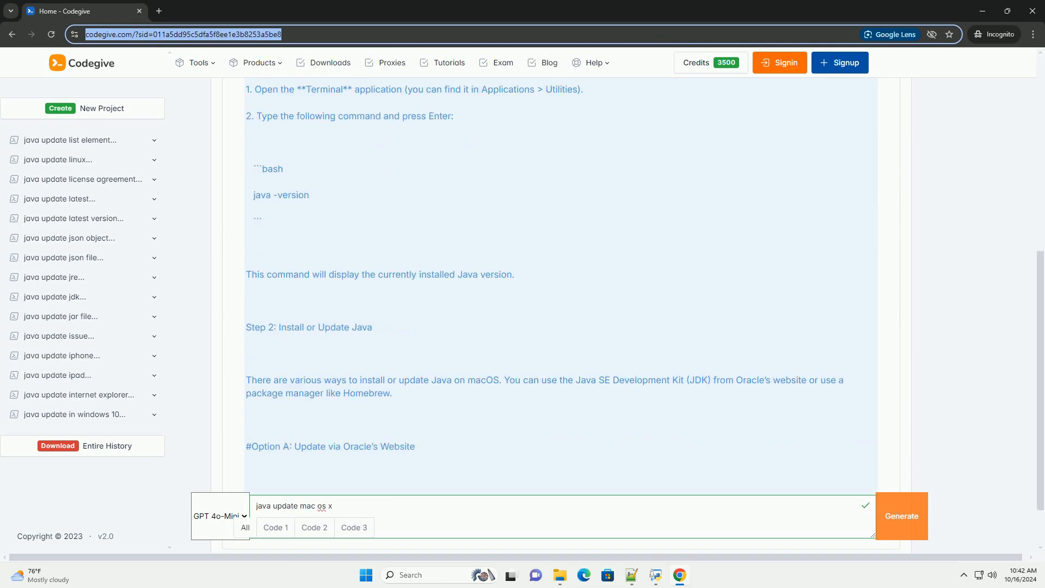
{"action": "scroll", "scroll_direction": "down", "scroll_amount": 3}
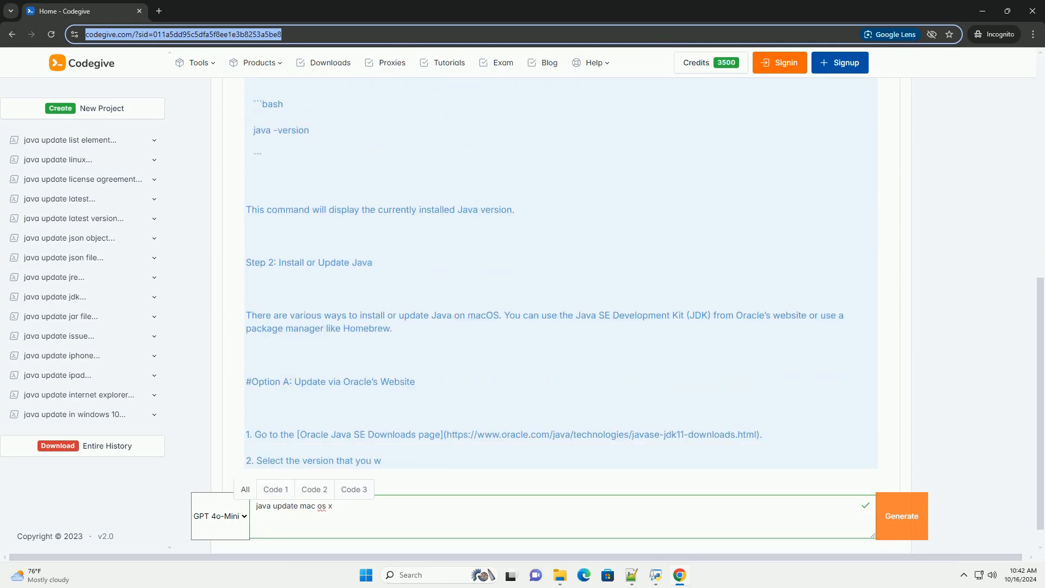
{"action": "scroll", "scroll_direction": "down", "scroll_amount": 3}
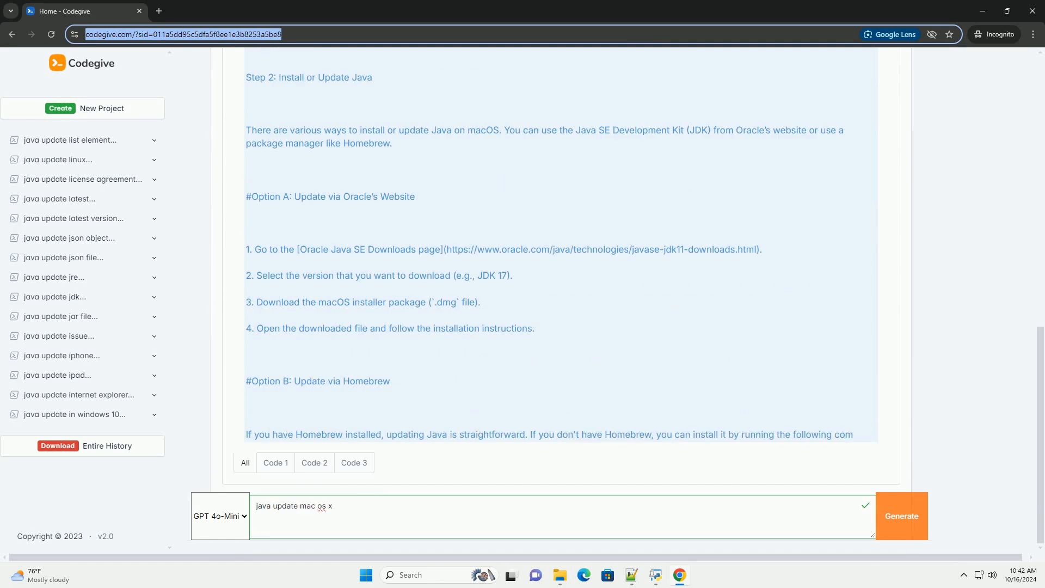
{"action": "scroll", "scroll_direction": "down", "scroll_amount": 3}
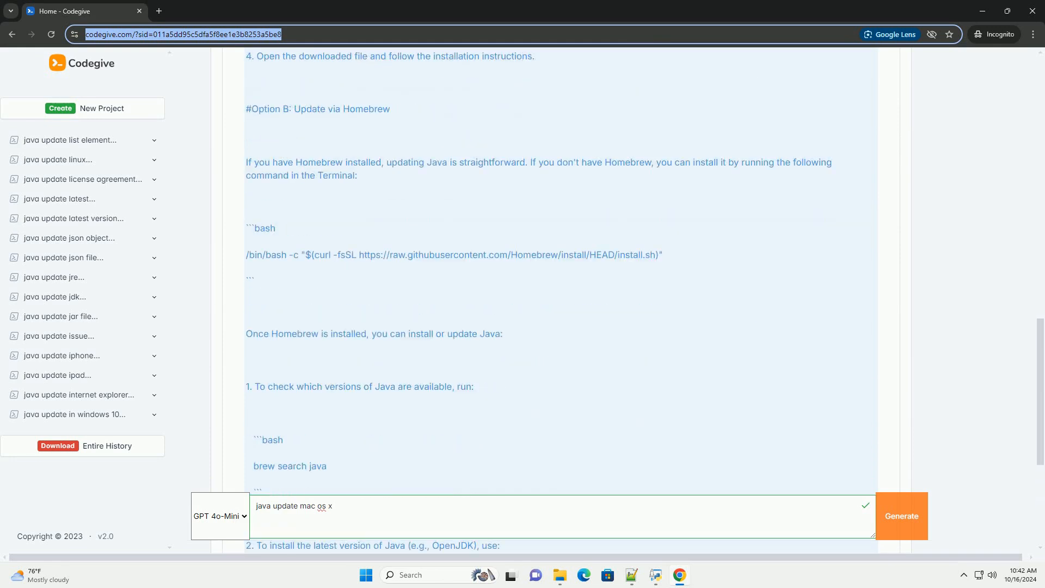
{"action": "scroll", "scroll_direction": "down", "scroll_amount": 3}
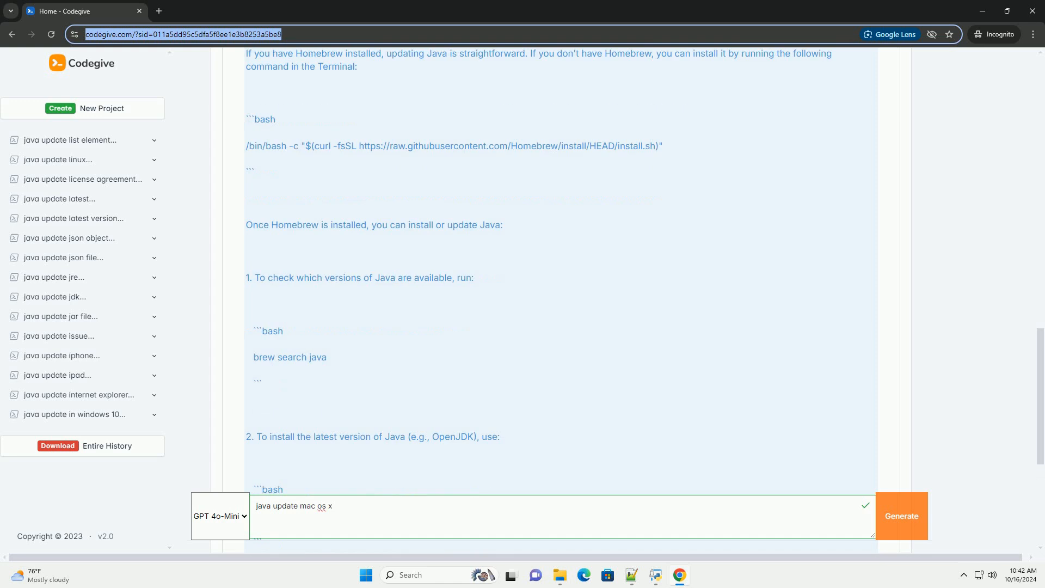
{"action": "scroll", "scroll_direction": "down", "scroll_amount": 3}
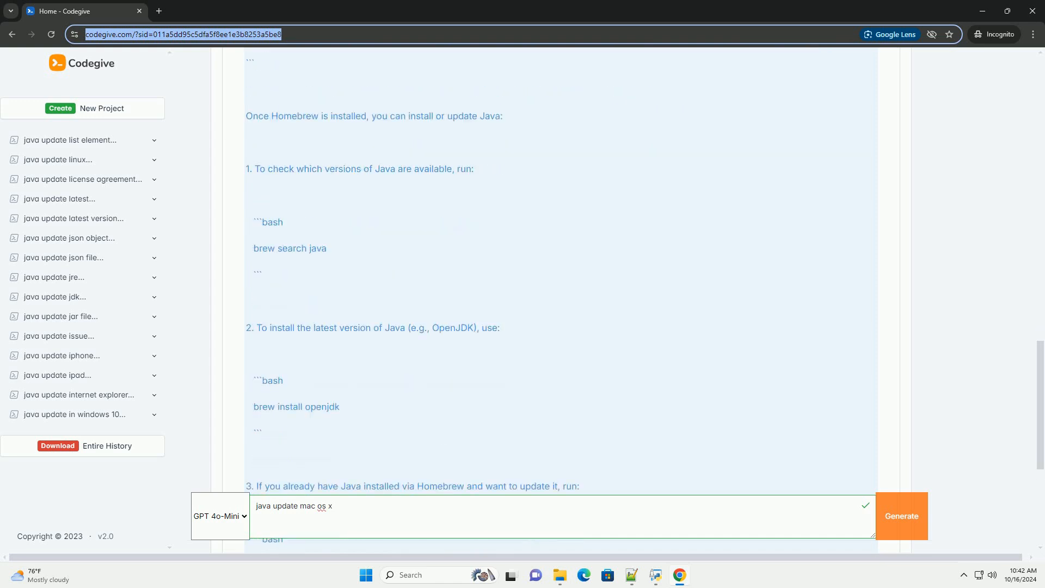
{"action": "scroll", "scroll_direction": "down", "scroll_amount": 3}
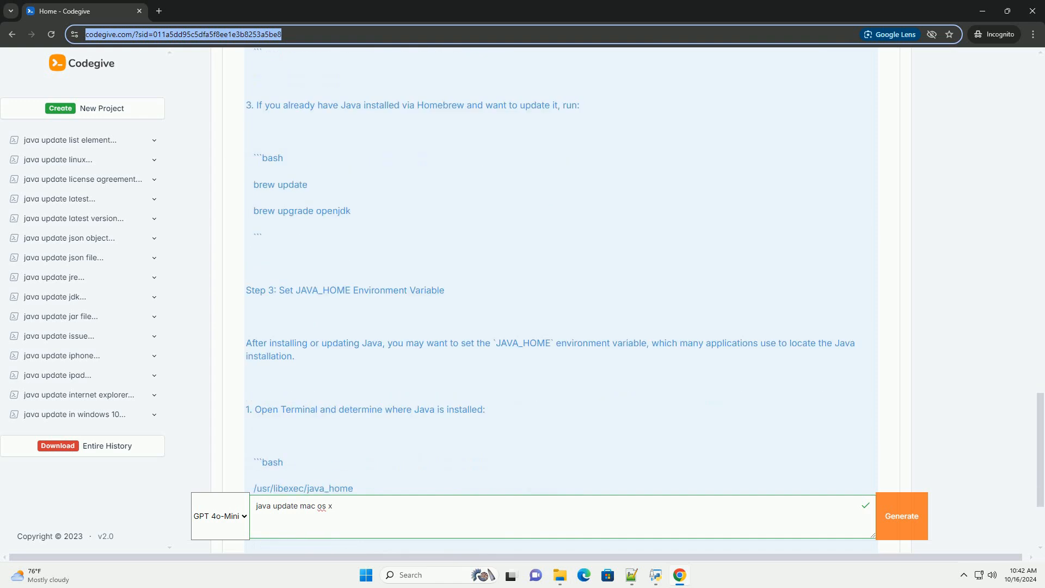
{"action": "scroll", "scroll_direction": "down", "scroll_amount": 3}
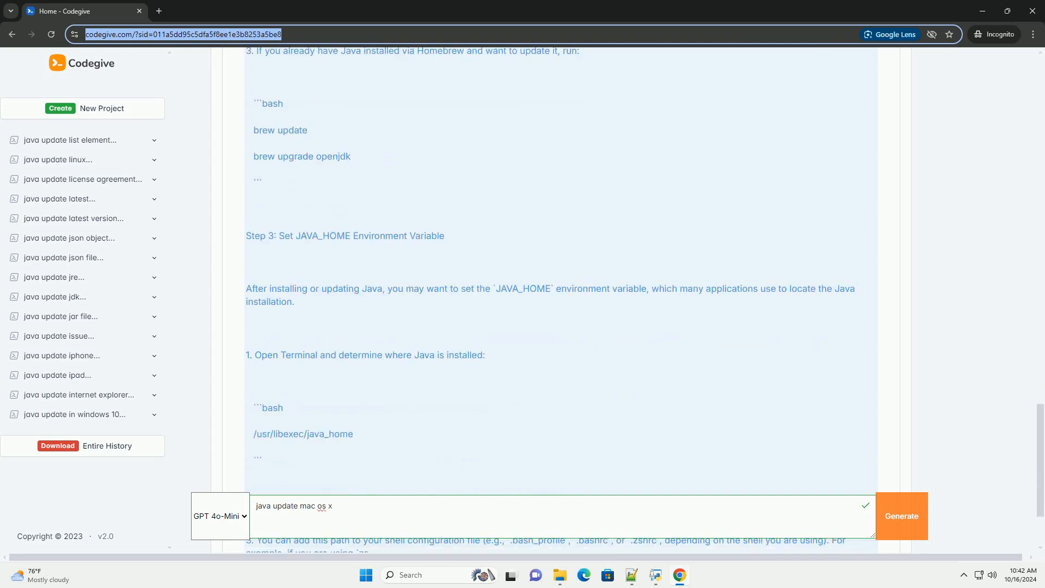
{"action": "scroll", "scroll_direction": "down", "scroll_amount": 3}
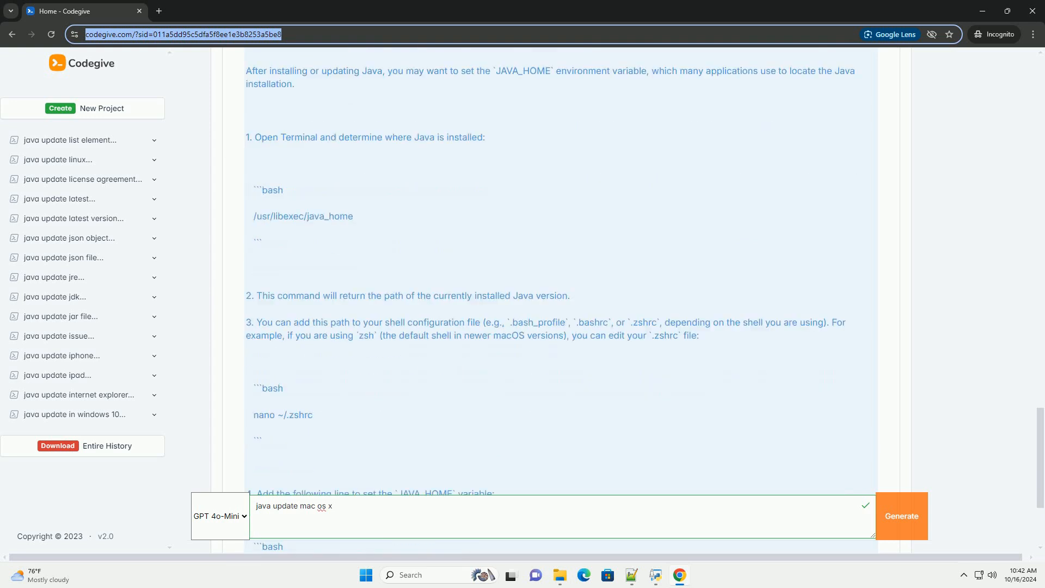
{"action": "scroll", "scroll_direction": "down", "scroll_amount": 3}
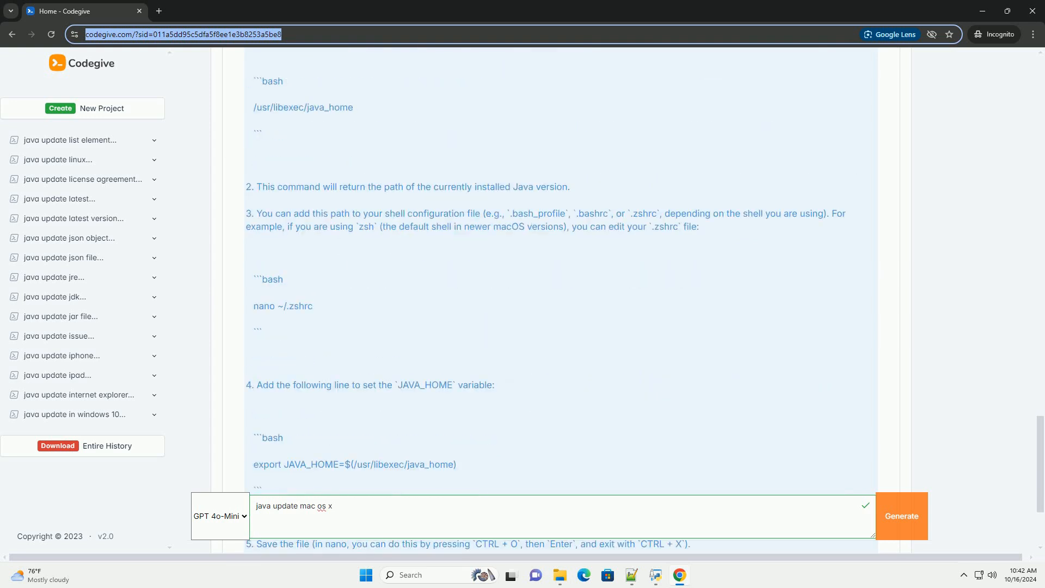
{"action": "scroll", "scroll_direction": "down", "scroll_amount": 3}
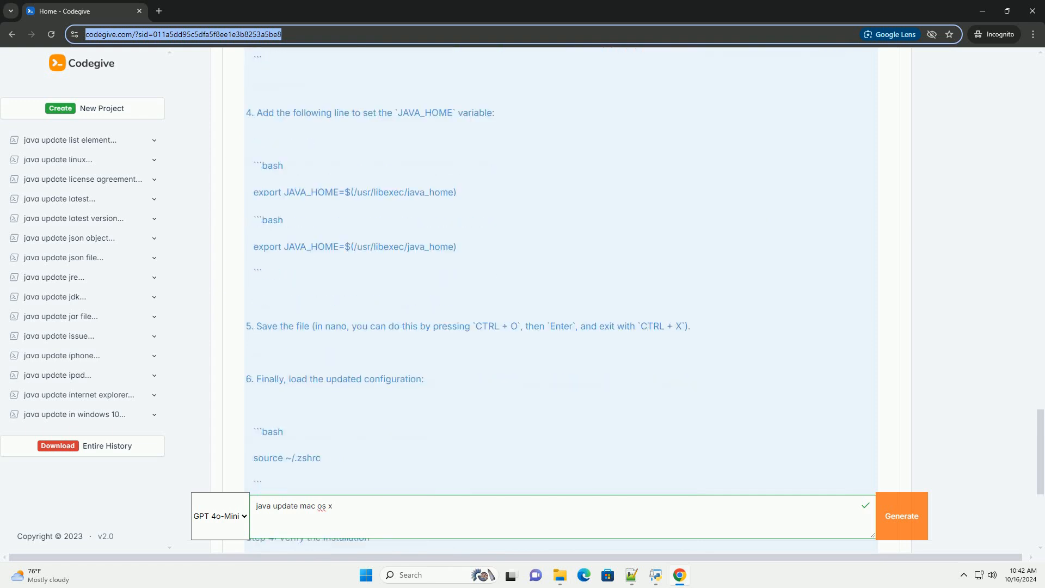
{"action": "scroll", "scroll_direction": "down", "scroll_amount": 3}
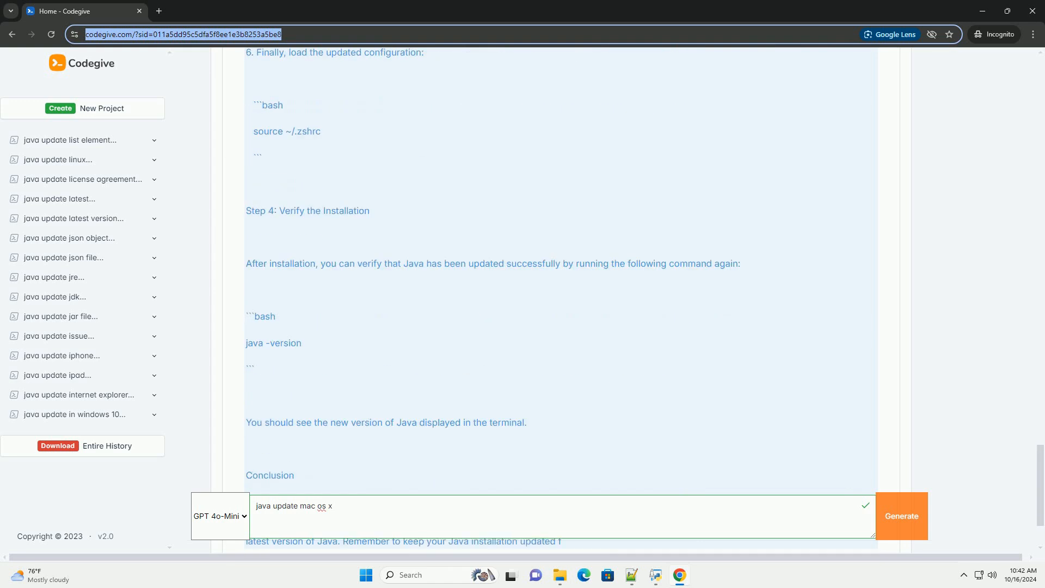
{"action": "scroll", "scroll_direction": "down", "scroll_amount": 3}
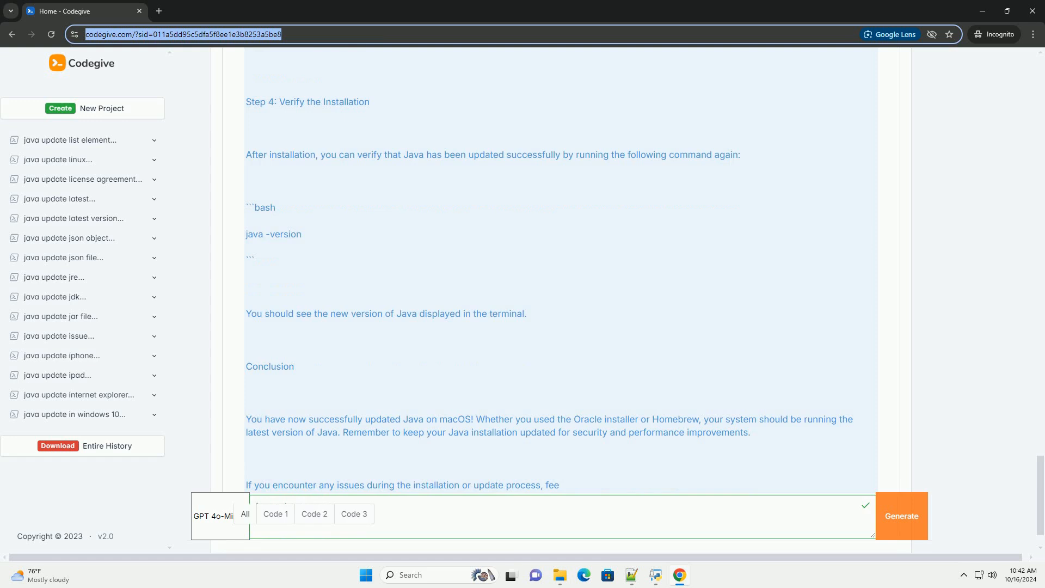